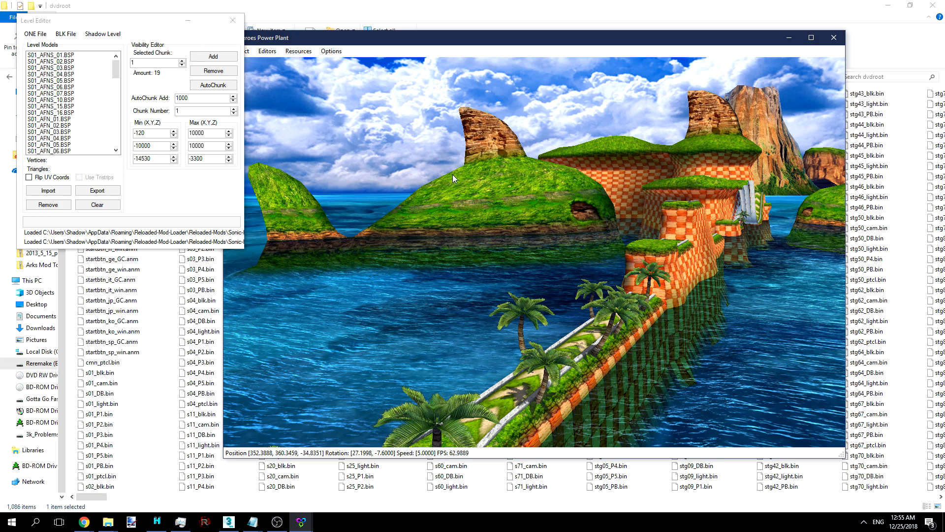
# Bring up the Level Editor from the Editors menu to list the stage's BSP level models.
pyautogui.click(98, 190)
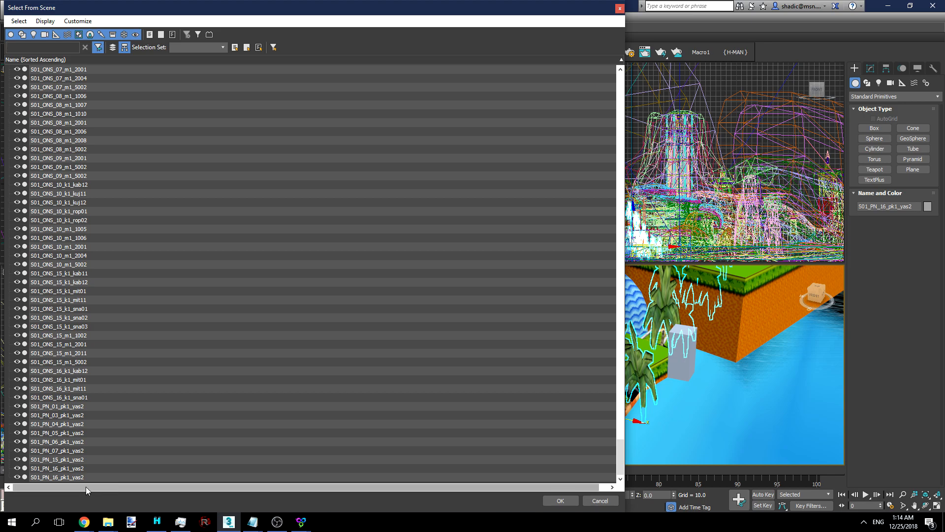
# Select both S01_PN_16_pk1_yas2 objects in Select From Scene and confirm the selection for grouping.
pyautogui.click(57, 473)
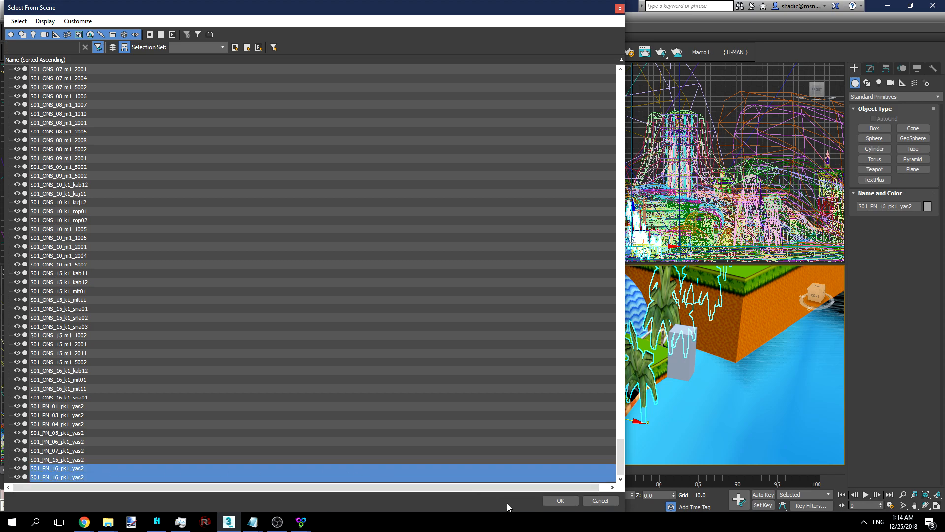
pyautogui.click(560, 501)
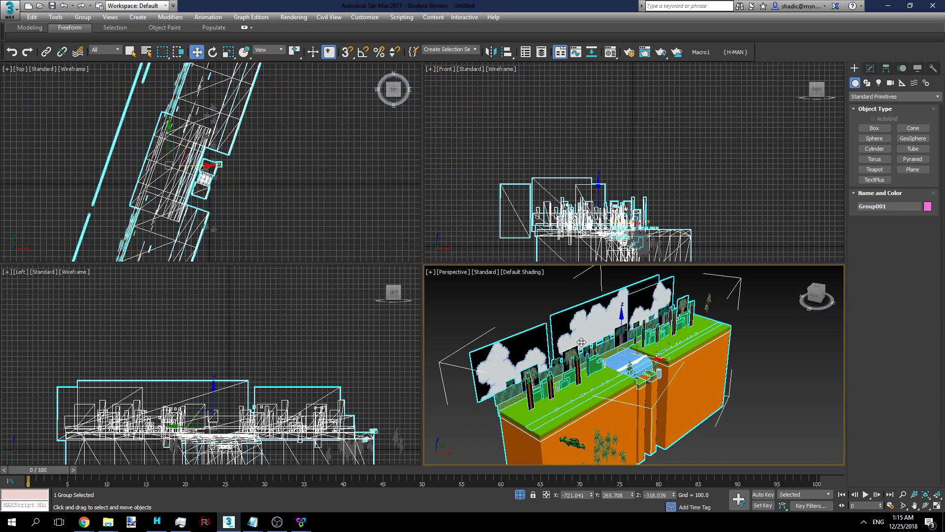
# Continue working on Group001 in the Perspective viewport.
pyautogui.click(83, 16)
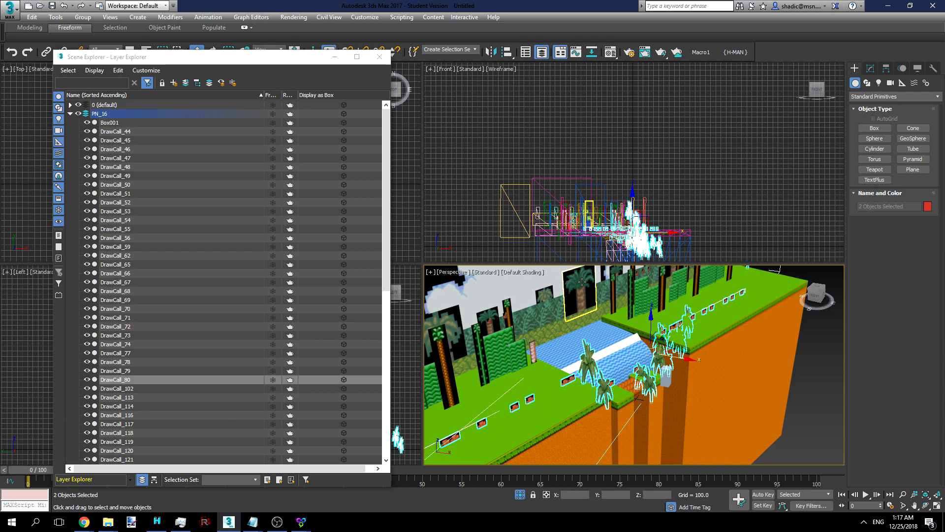
# Remove the palm tree DrawCall objects (80, 113, 114, 117, 121) from the ON_16 layer.
pyautogui.click(31, 17)
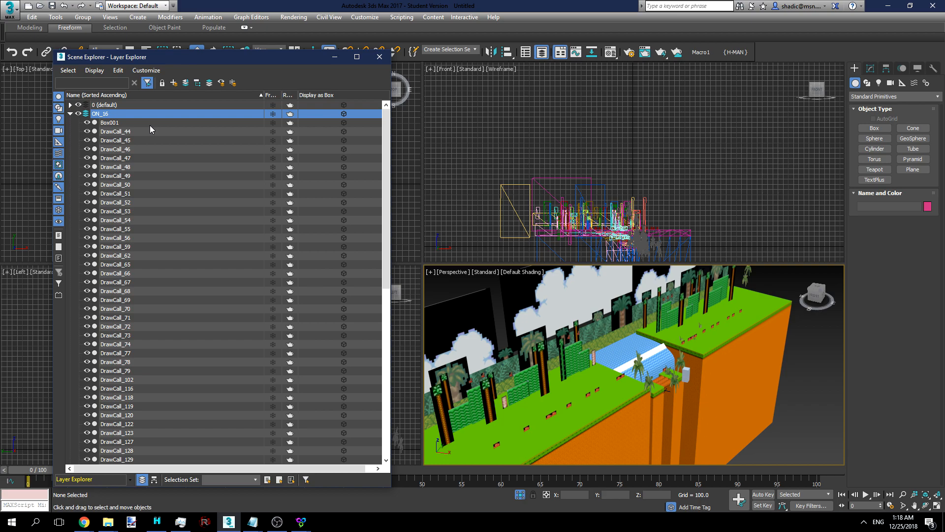
pyautogui.click(100, 114)
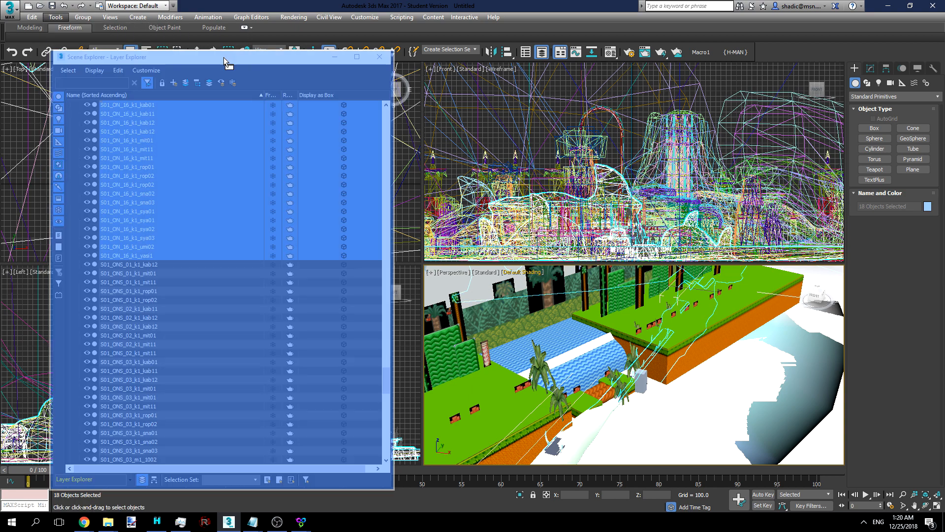
# Select the S01_ON_16 and S01_ONS objects in the Layer Explorer for export.
pyautogui.click(9, 11)
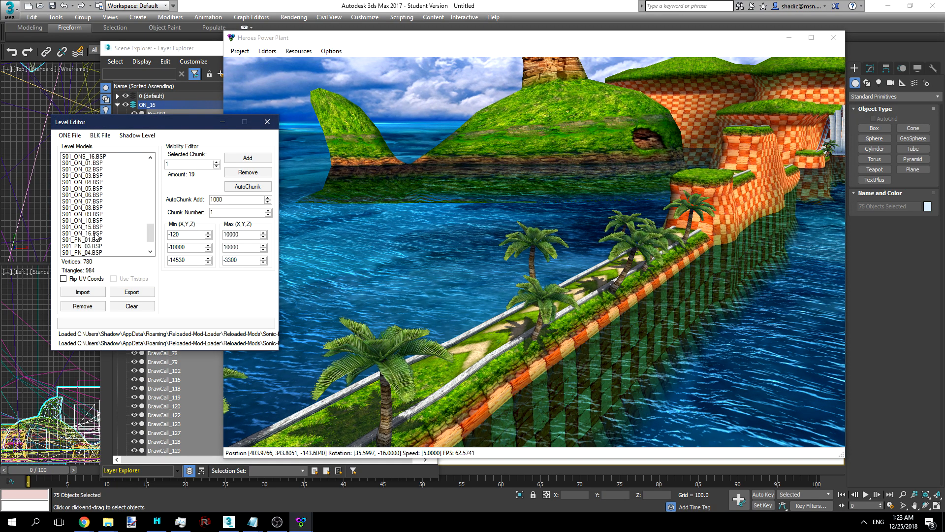
# Bring up the Level Editor listing the stage's BSP level models.
pyautogui.click(83, 234)
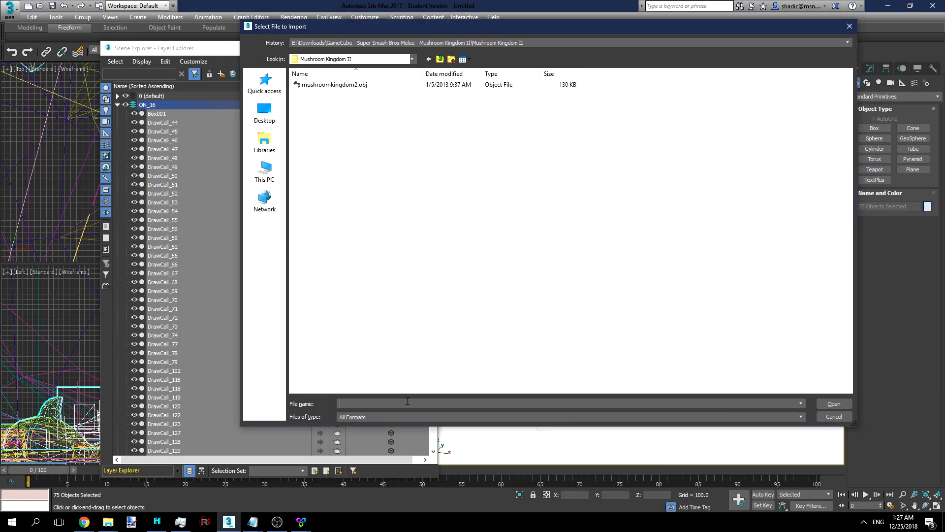
# Choose mushroomkingdom2.obj for import and adjust its axis orientation in OBJ Import Options.
pyautogui.click(833, 404)
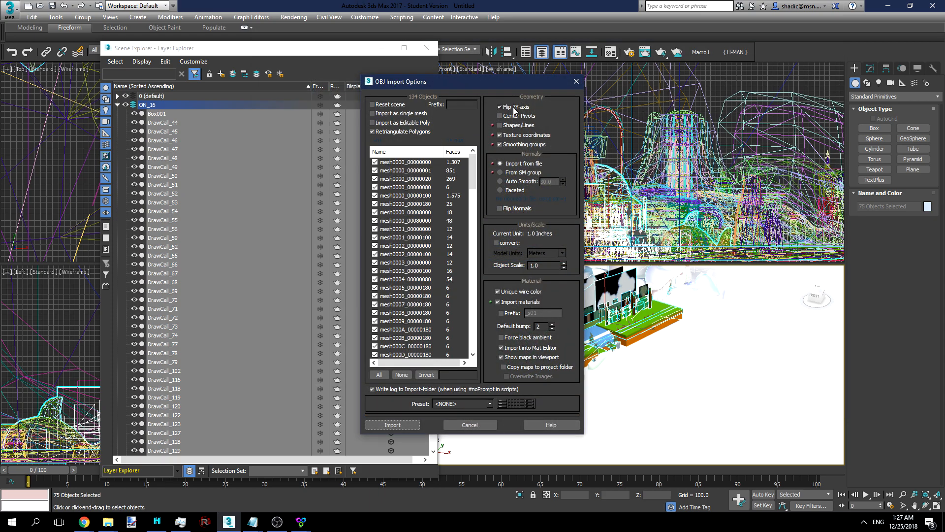
pyautogui.click(391, 424)
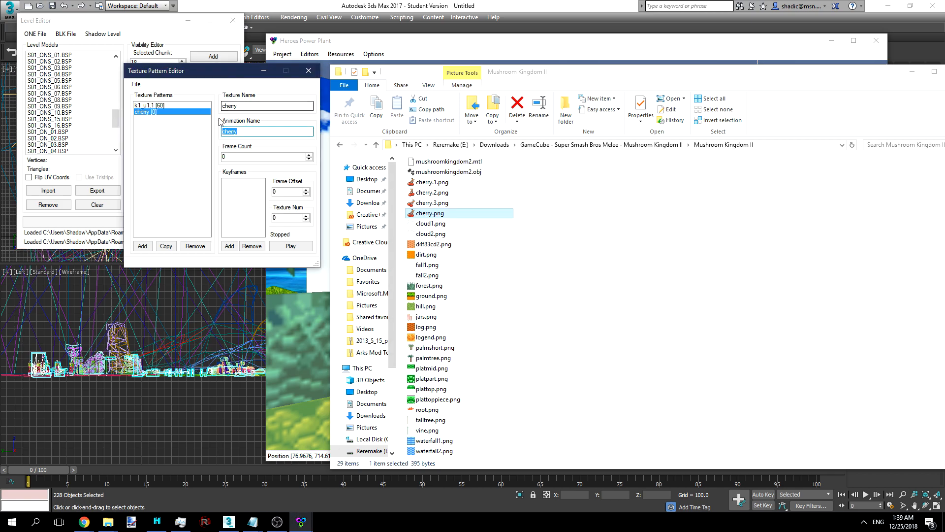
# Name the texture pattern animation 'cherry'.
pyautogui.click(290, 245)
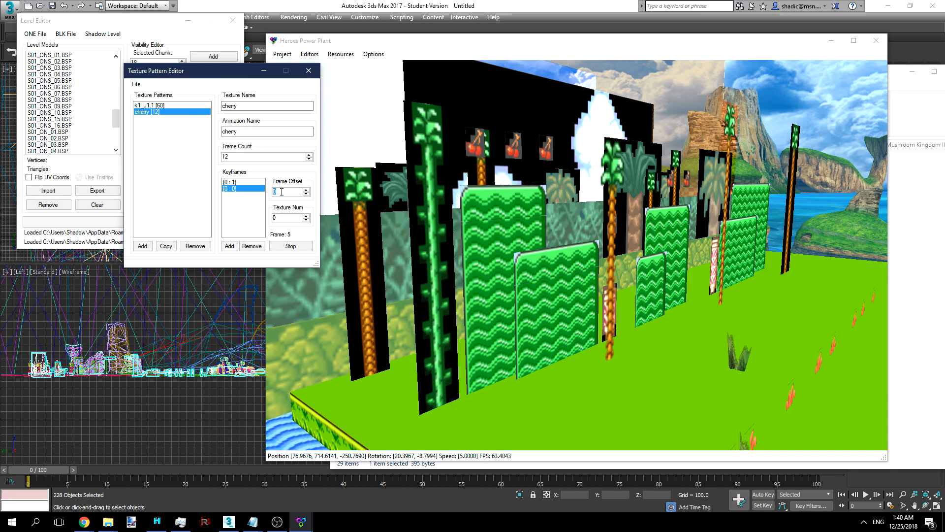